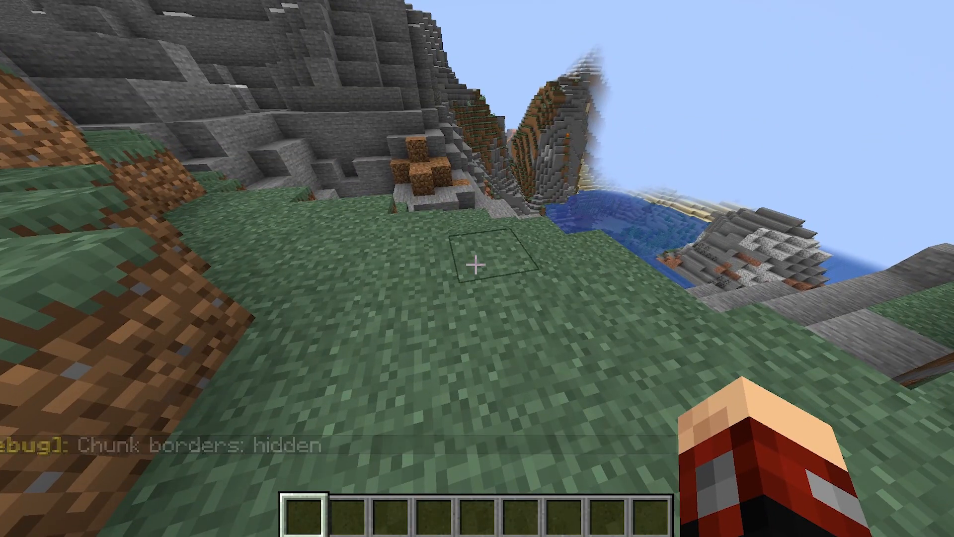
- Bring up the creative item catalogue and search it for 'eye' to locate the Eye of Ender
key("F3+G")
type("eye")
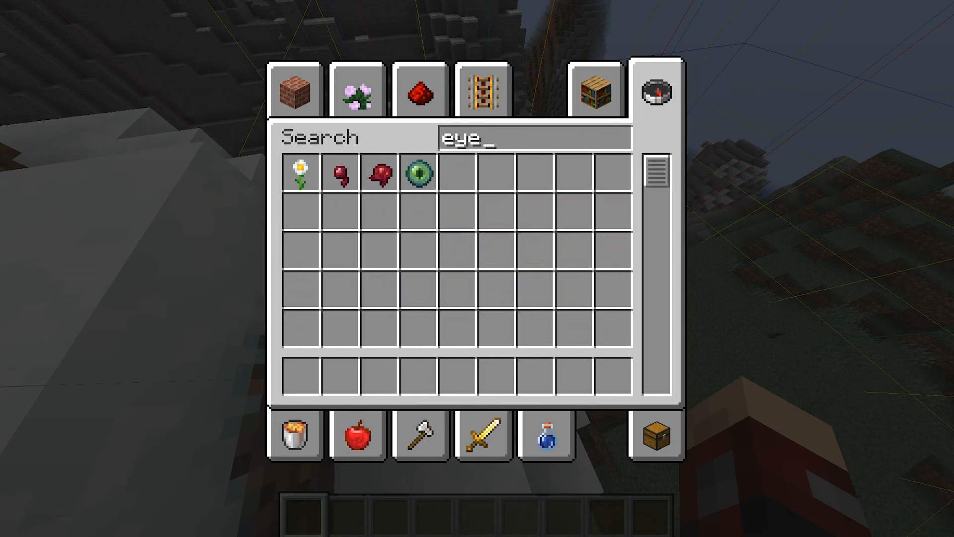
- Take a stack of Eyes of Ender and show the debug overlay with the deep ocean coordinates
left_click(419, 173)
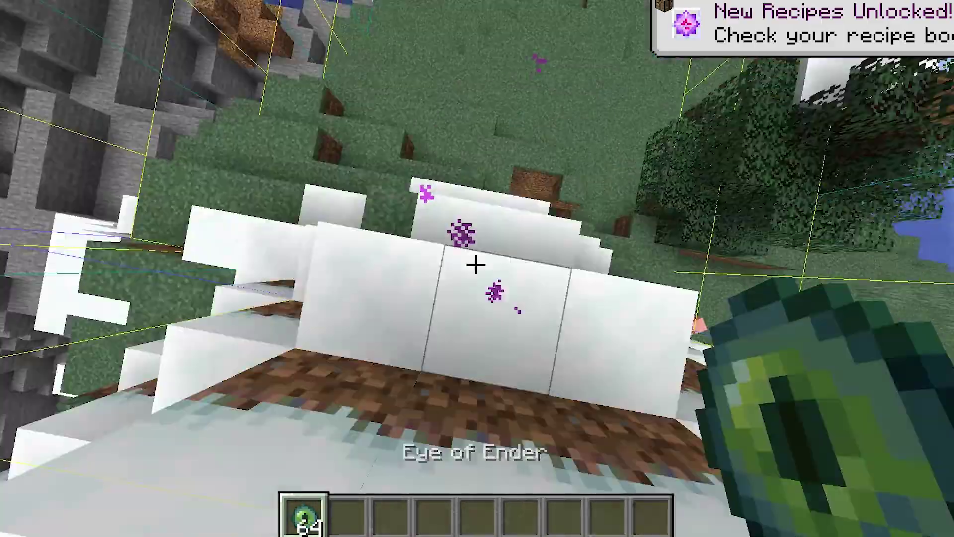
key("F3")
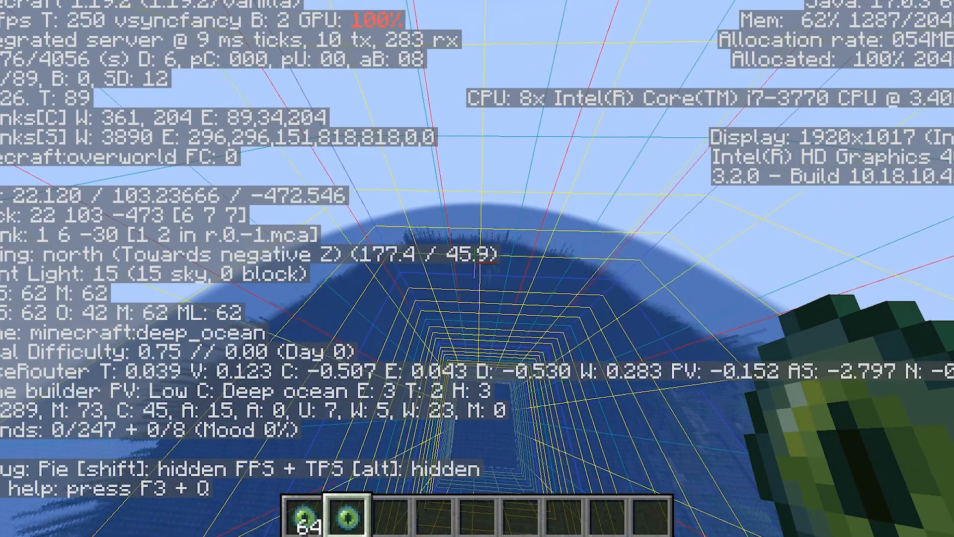
- Show chunk border lines while flying north over the ocean after the thrown eyes
key("F2")
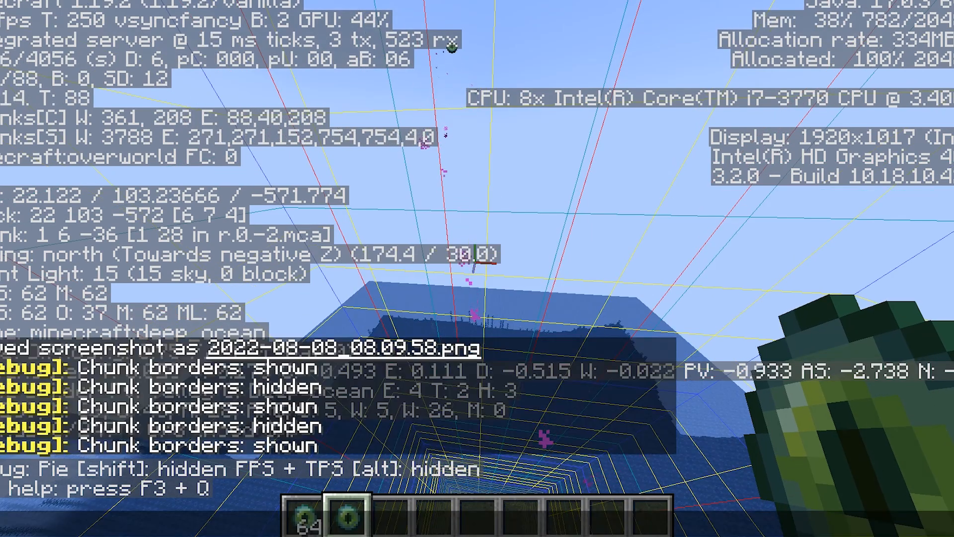
- Hide the debug overlay on reaching the grassy chunk beside the pit
key("F3")
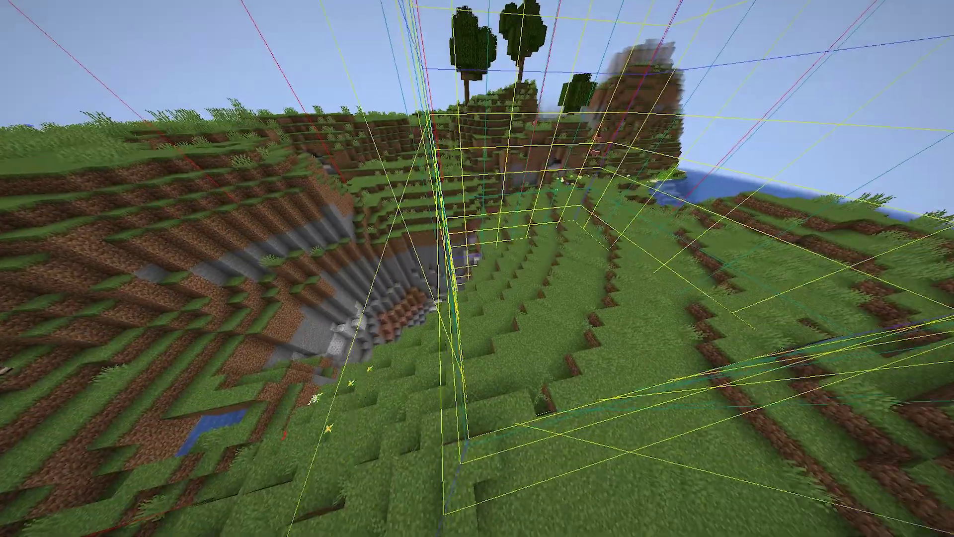
- Gather an oak sapling and building blocks into the hotbar from the item catalogue
key("e")
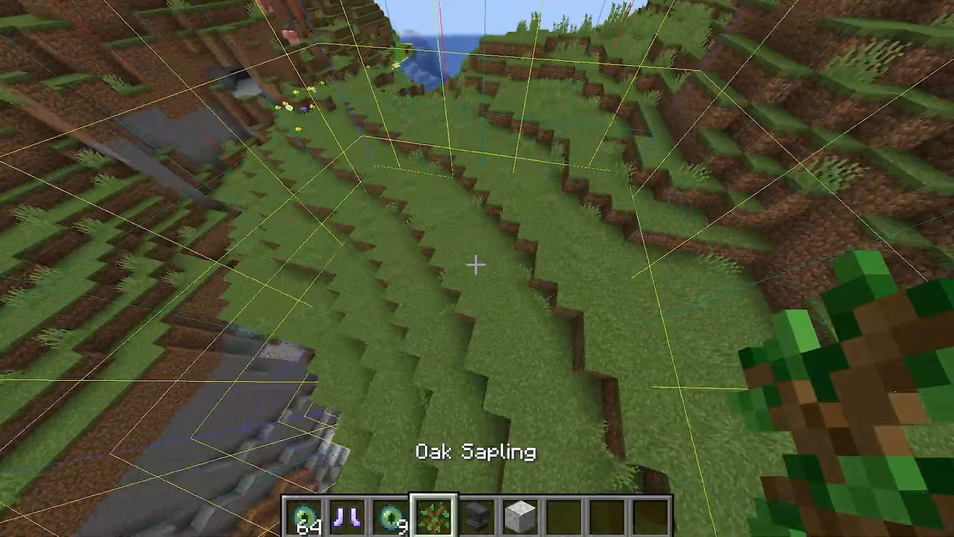
mouse_move(477, 277)
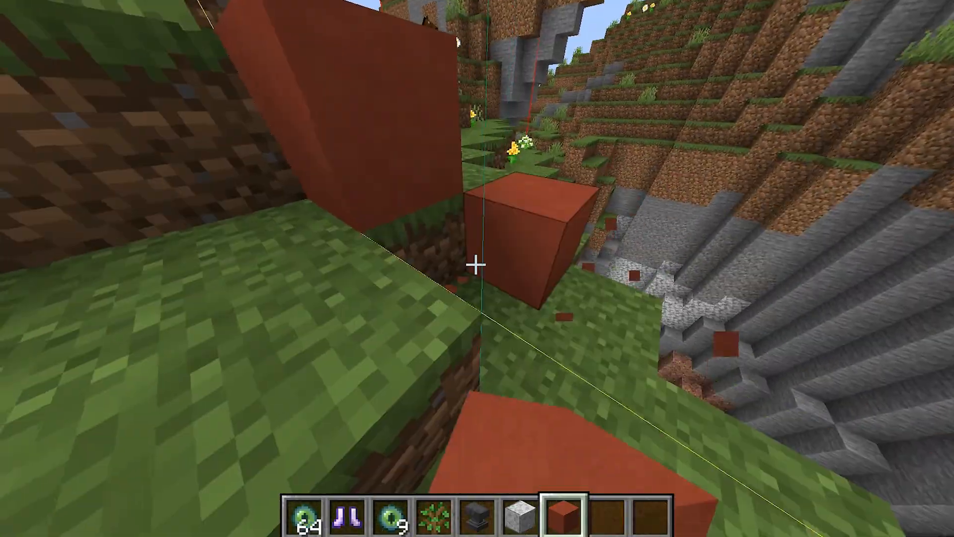
mouse_move(477, 265)
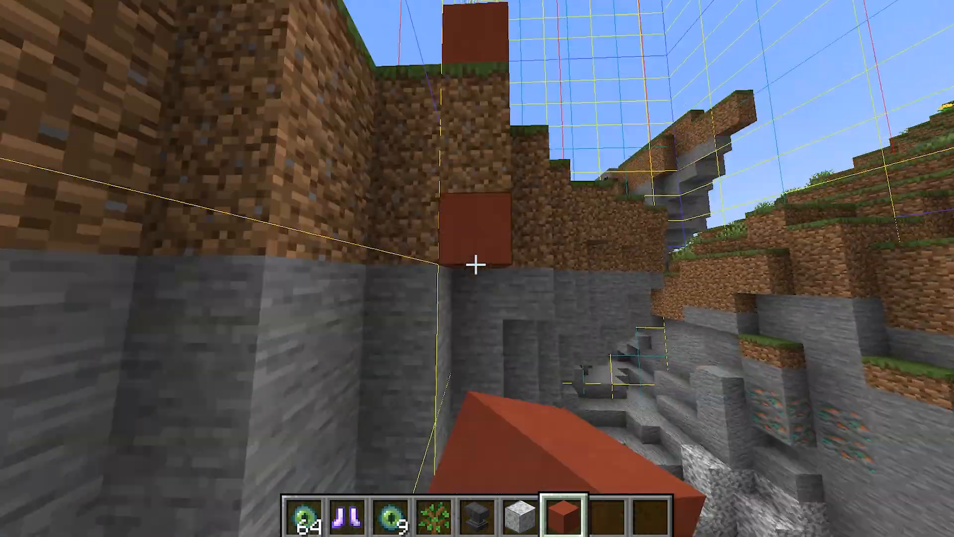
mouse_move(477, 266)
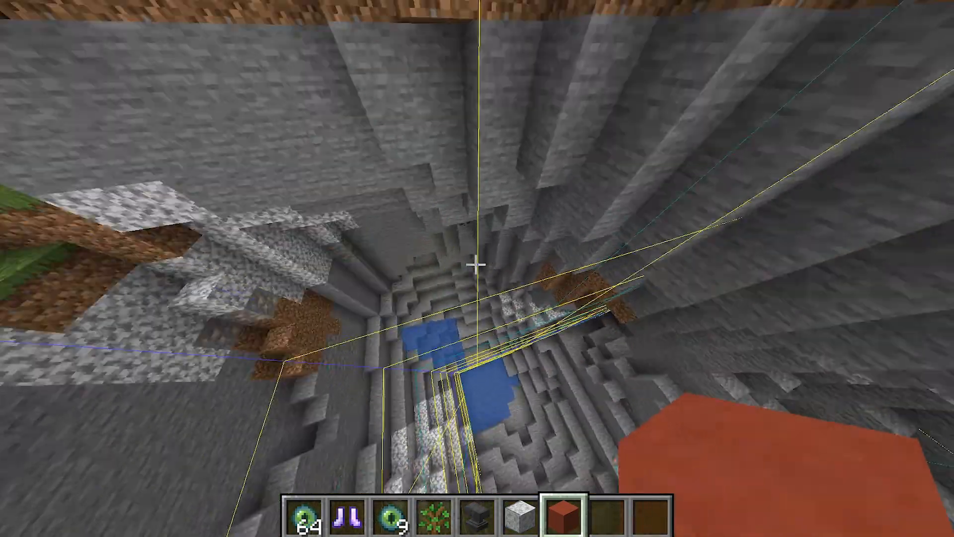